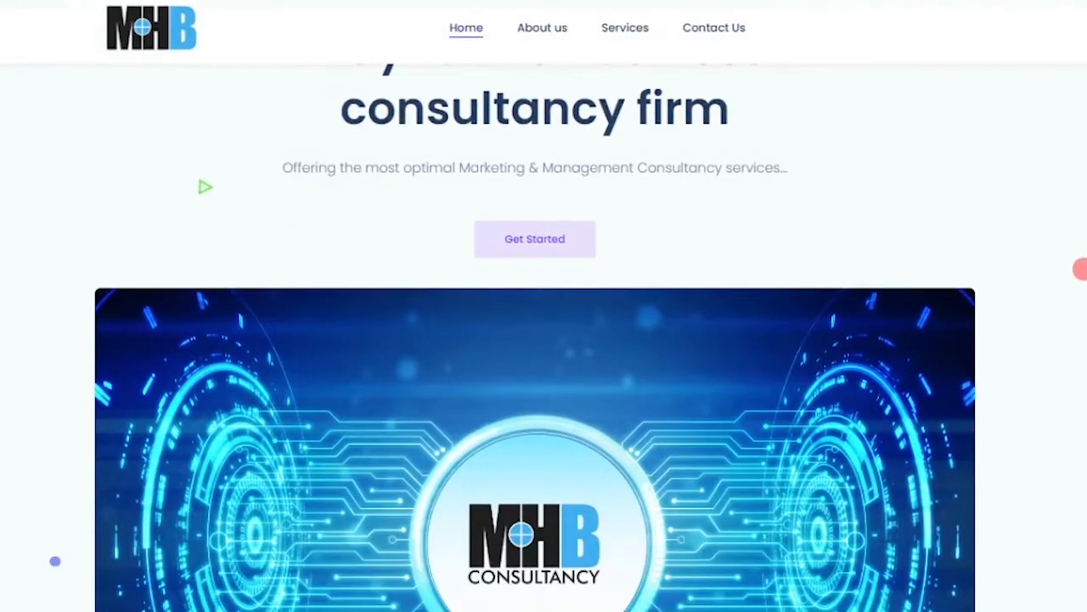
- Scroll through the MHB Consultancy homepage and the Whatsapp Marketing Software description
scroll(down, 3)
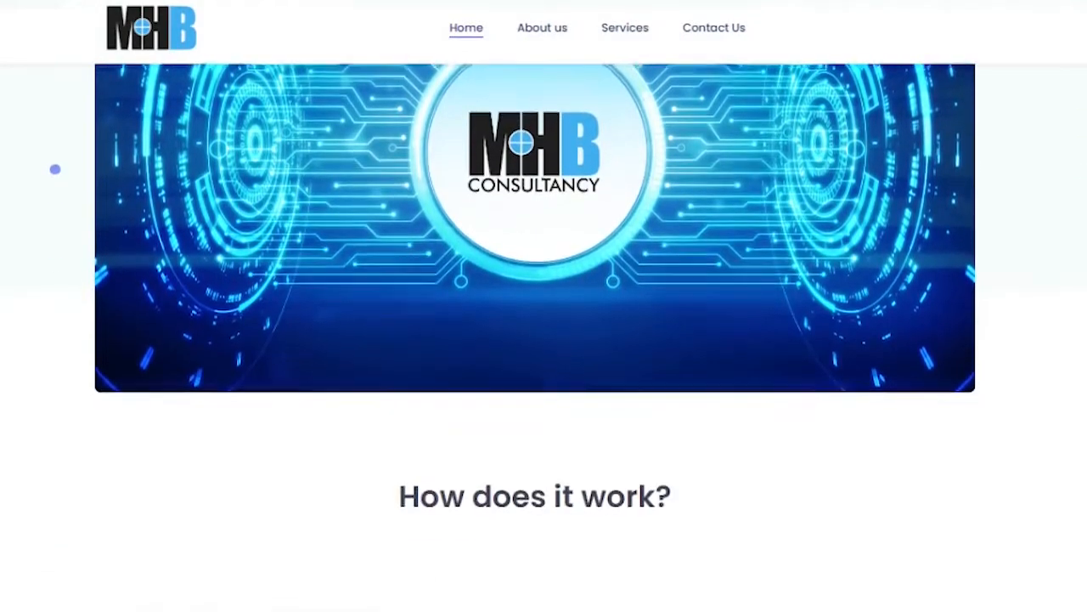
scroll(down, 3)
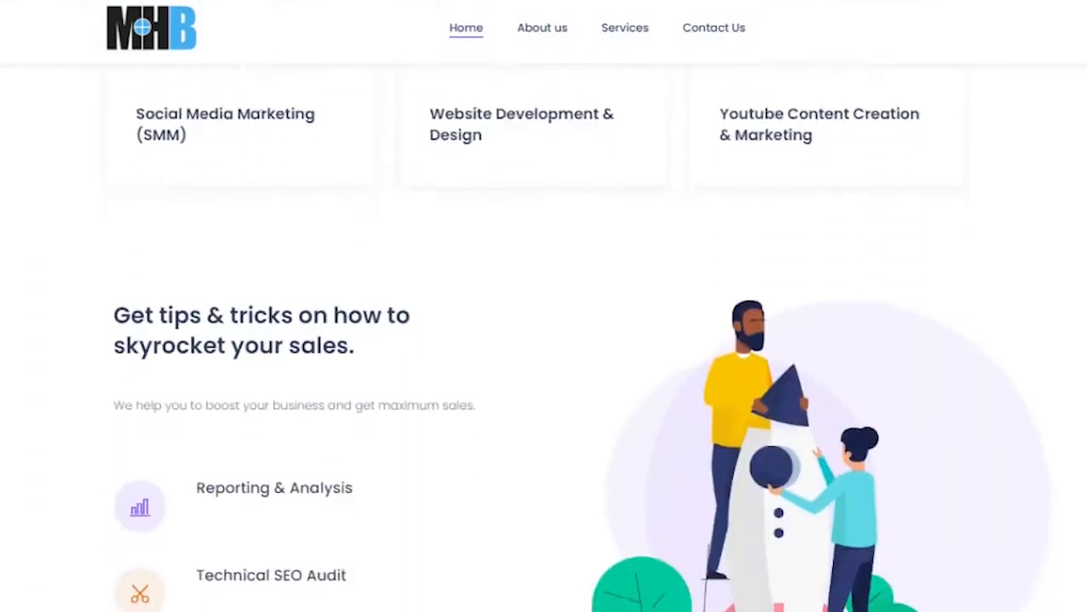
scroll(down, 3)
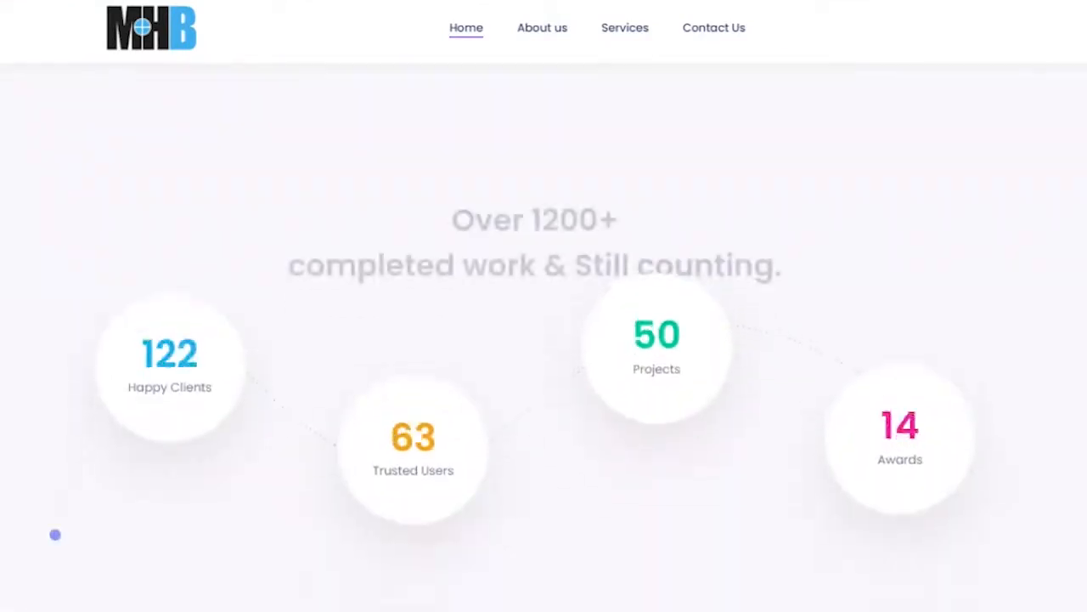
scroll(down, 3)
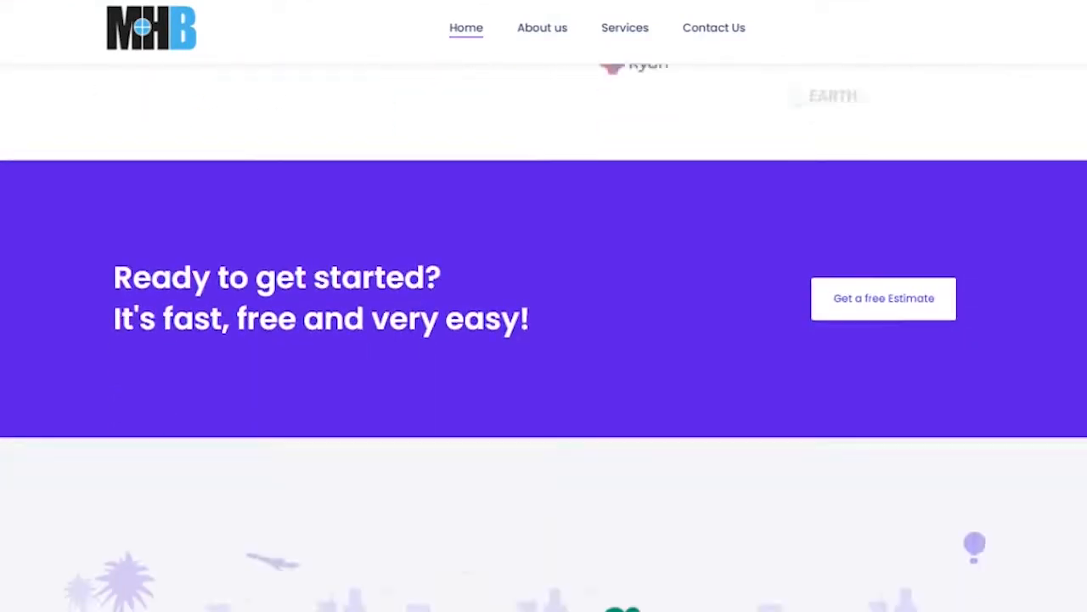
scroll(down, 3)
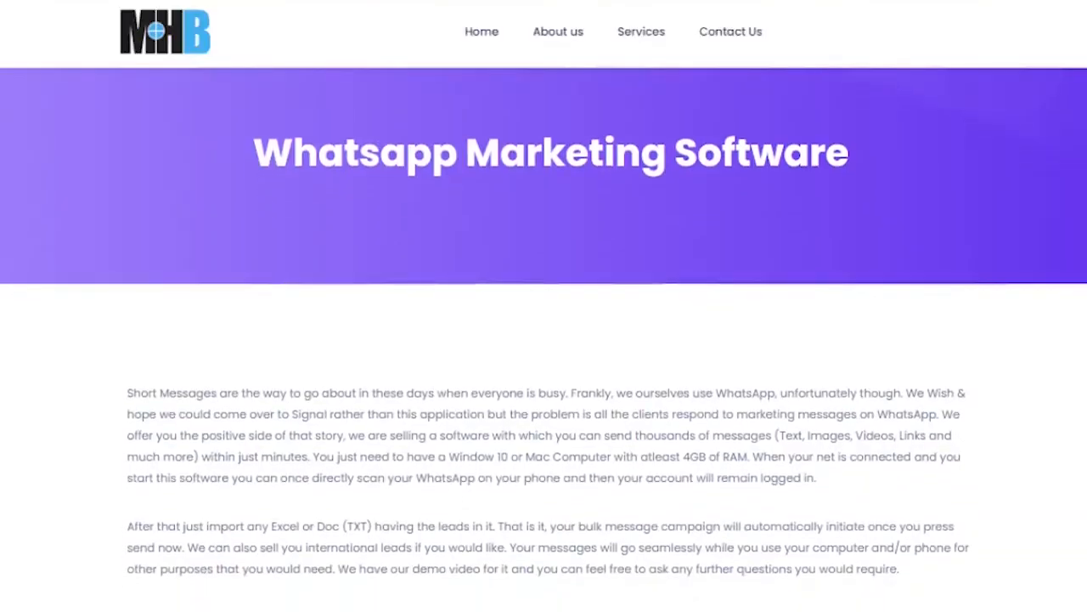
scroll(down, 3)
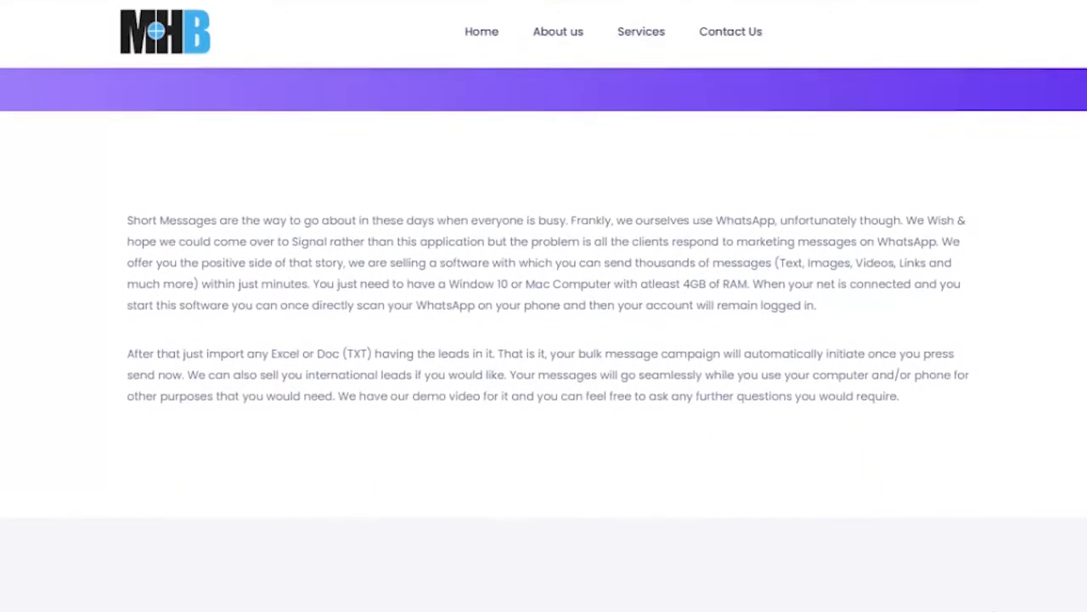
scroll(down, 3)
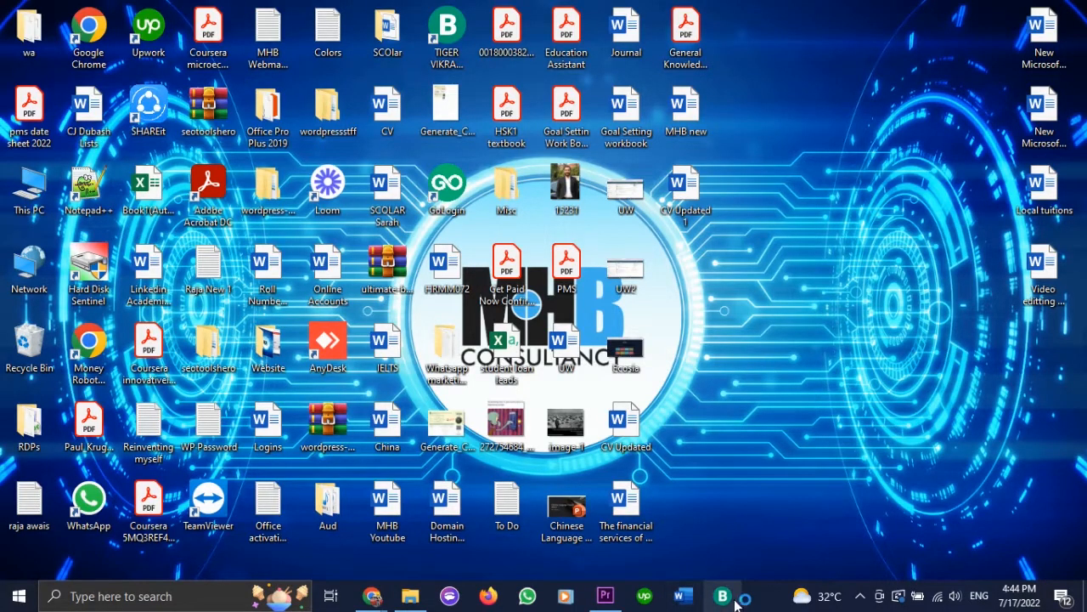
- Launch Tiger Vikram Business Sender, open the WhatsApp linking window, and maximize it
click(722, 596)
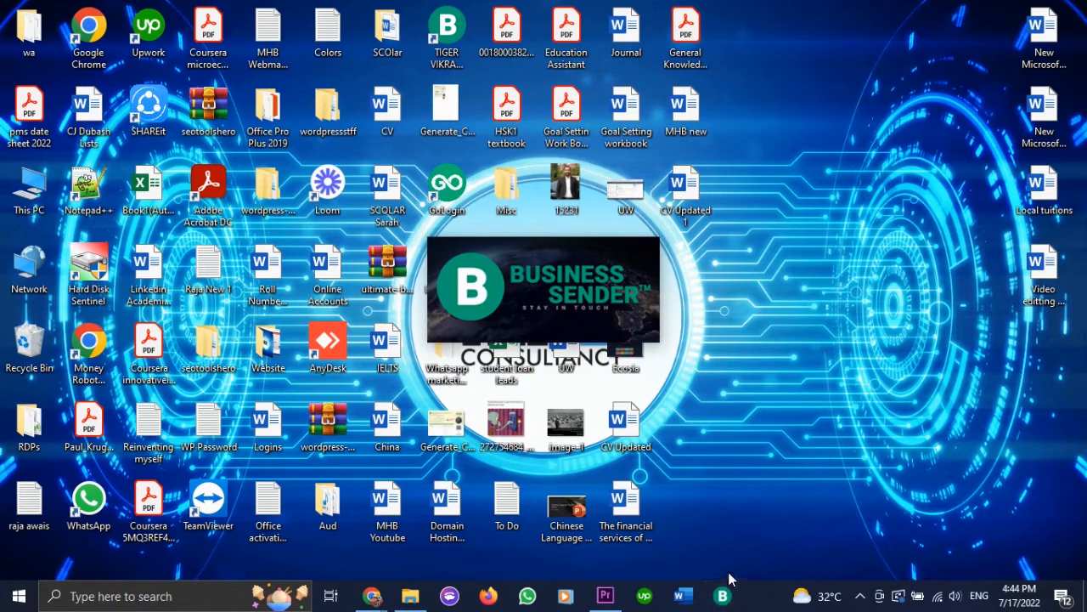
click(722, 595)
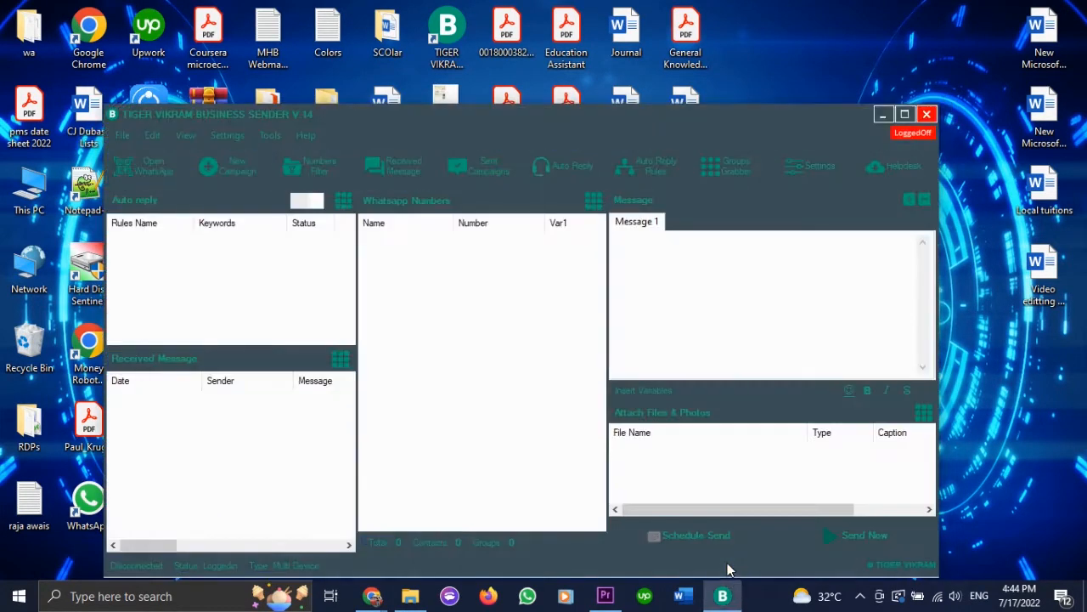
click(153, 165)
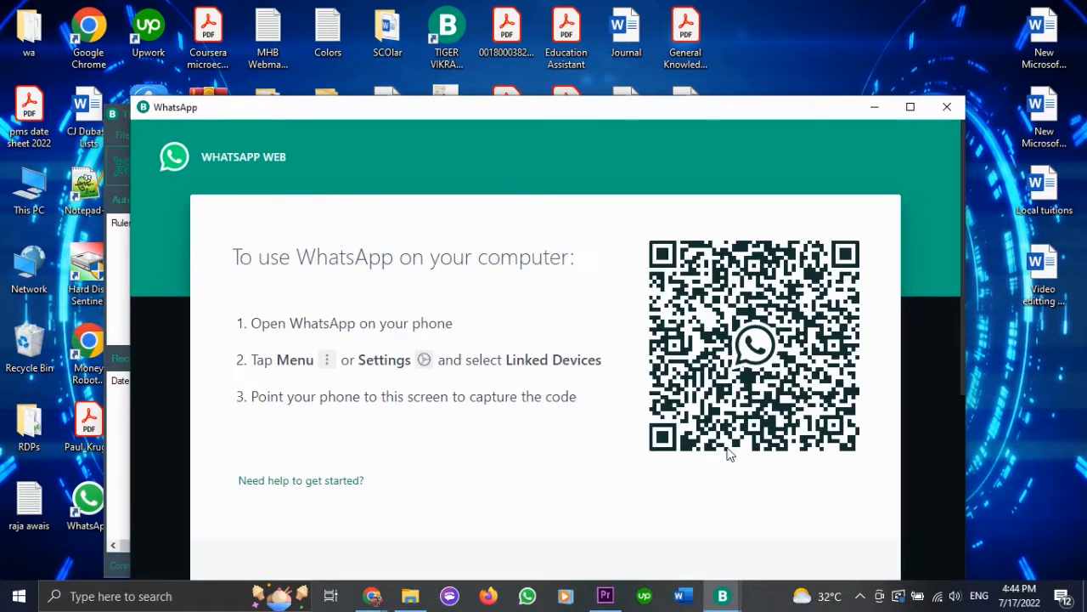
mouse_move(826, 459)
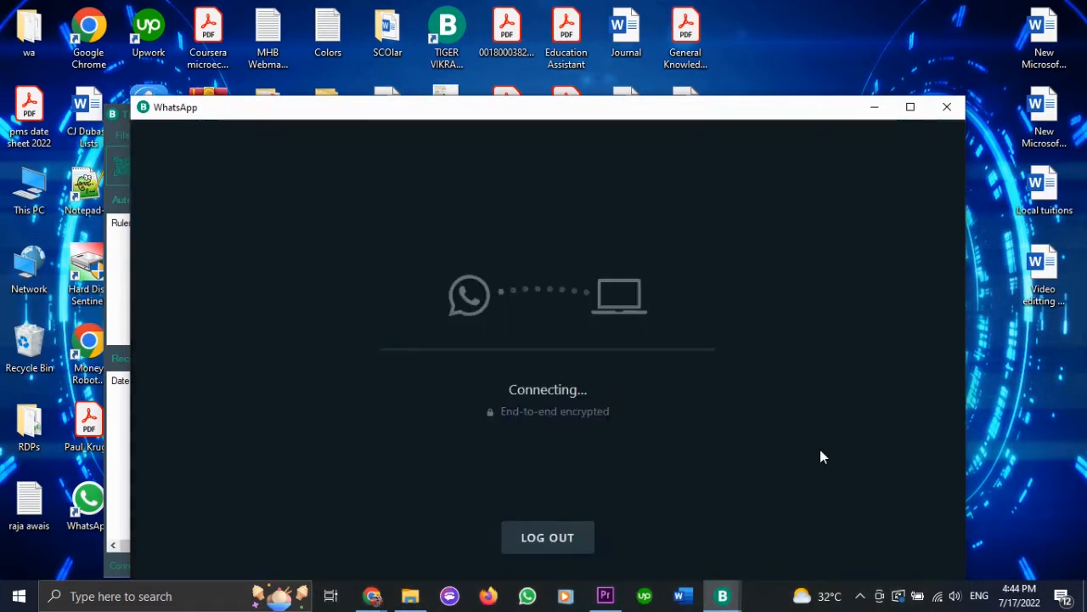
mouse_move(910, 106)
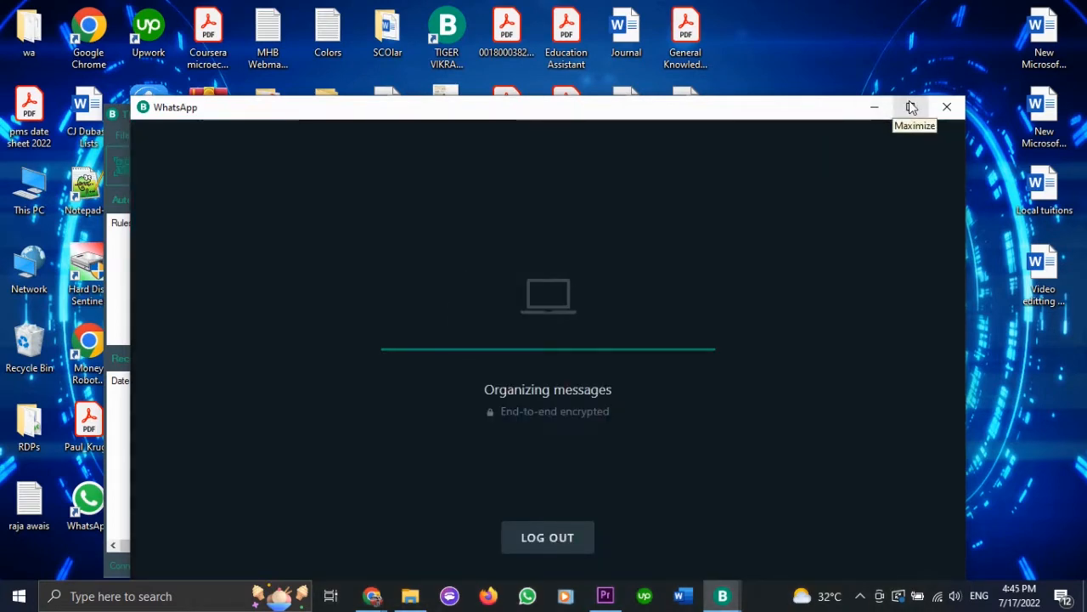
click(909, 106)
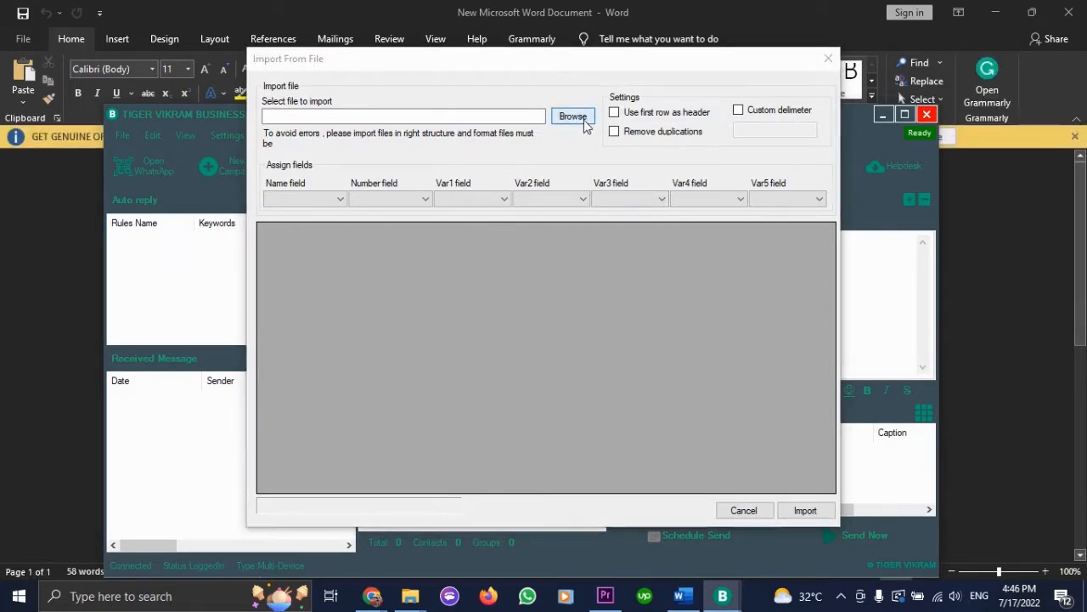
- Import C1.txt as a text file and set Col0 as the number column
click(573, 116)
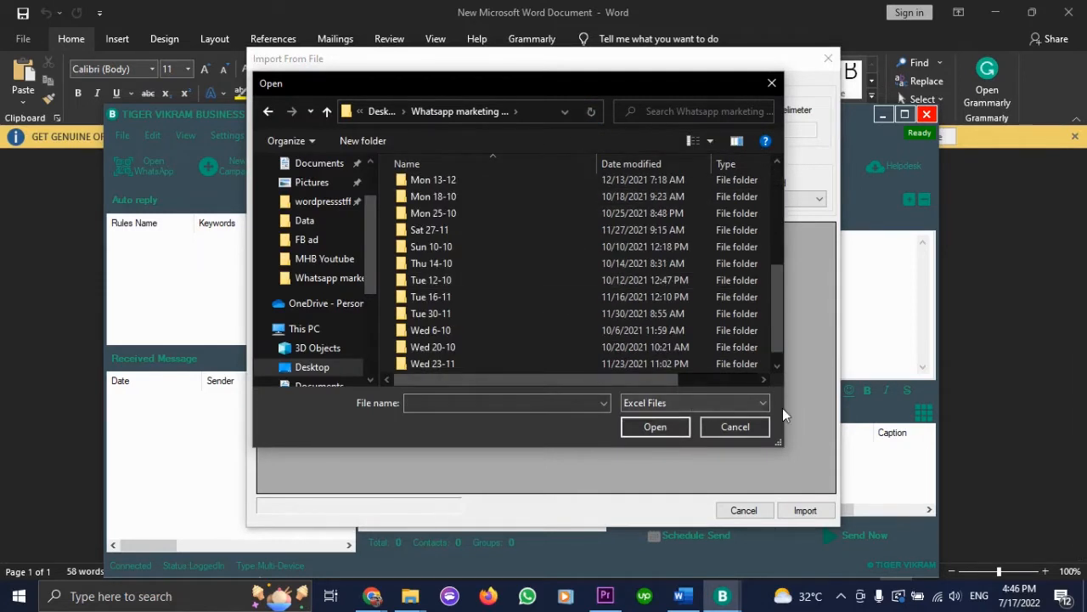
click(762, 403)
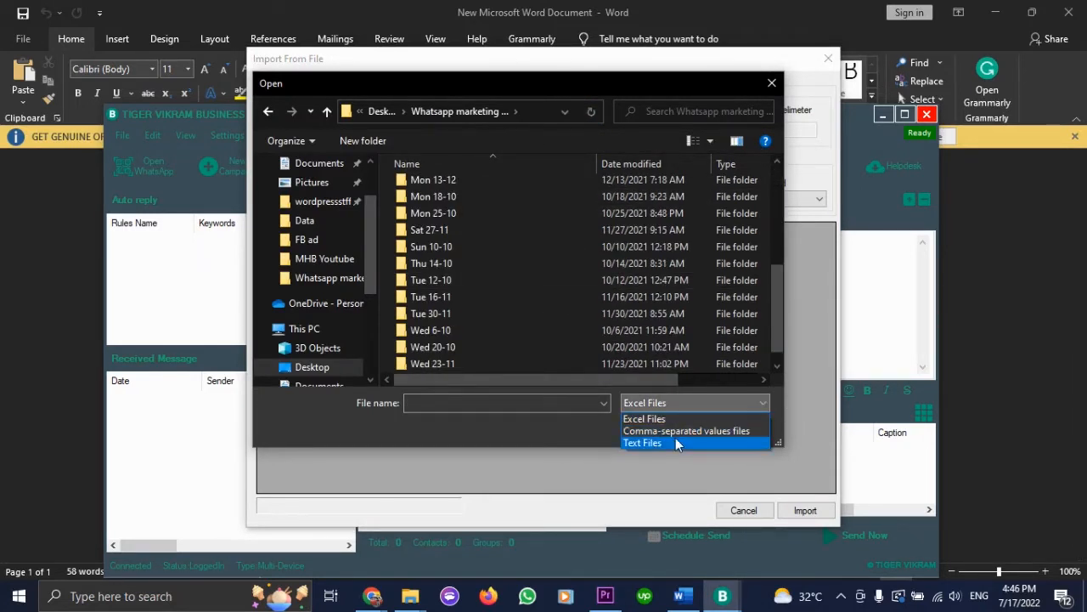
click(642, 443)
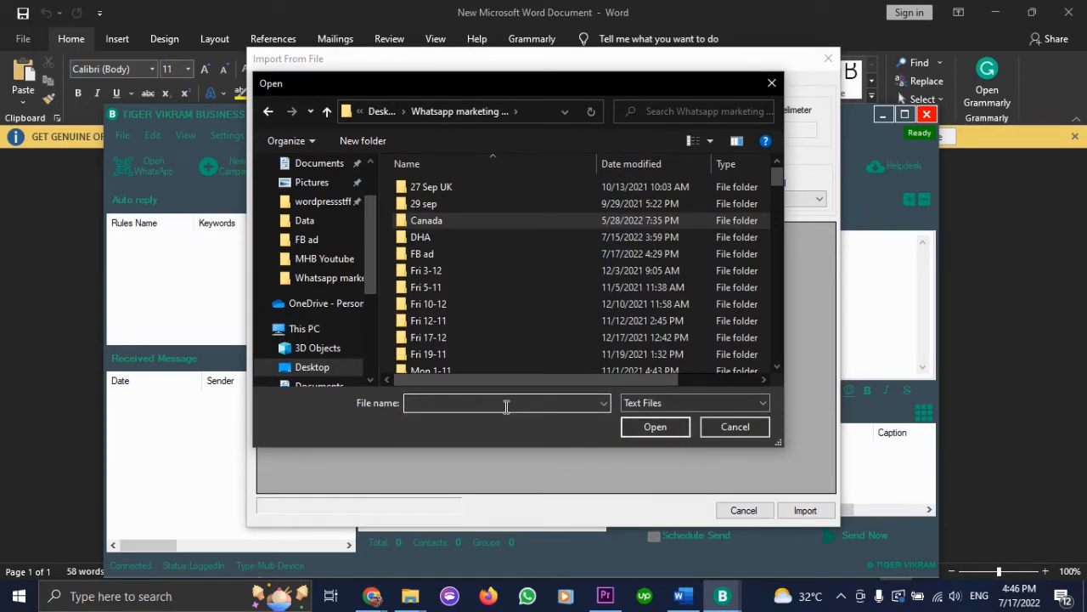
text(ca)
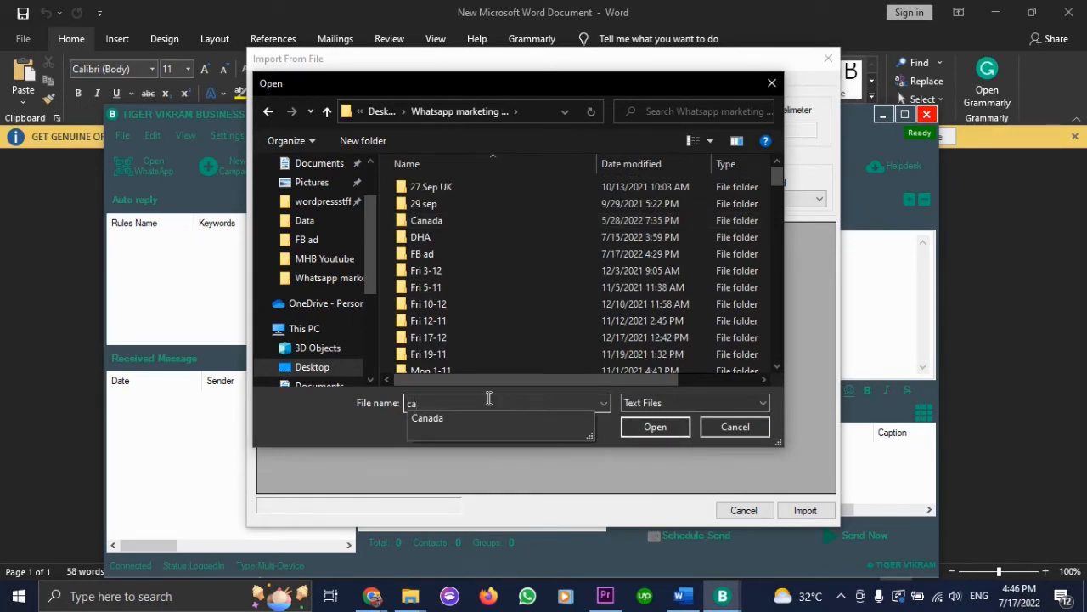
key(Backspace)
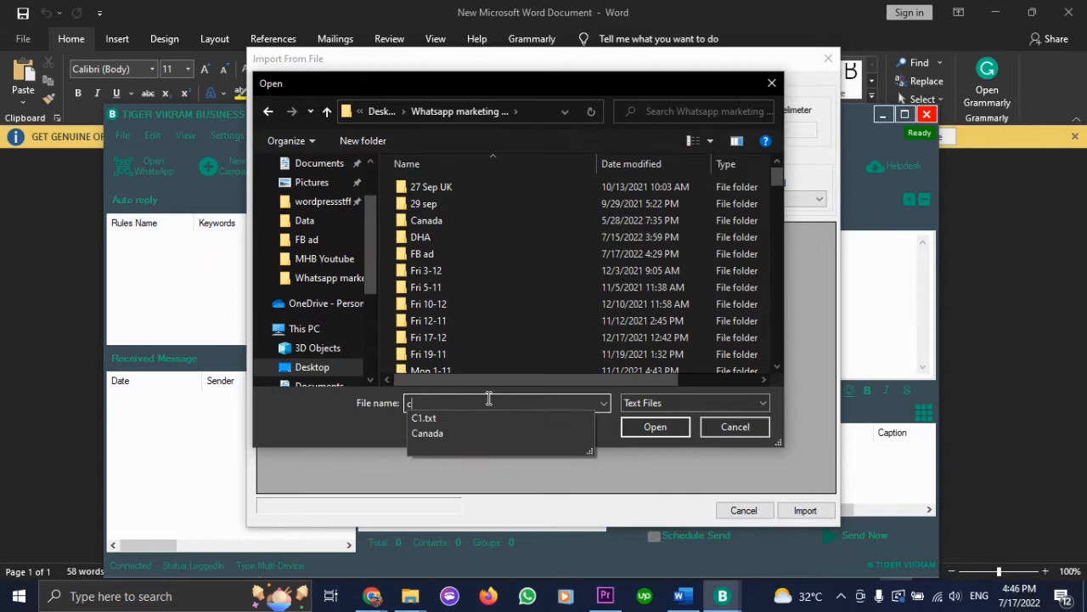
click(424, 417)
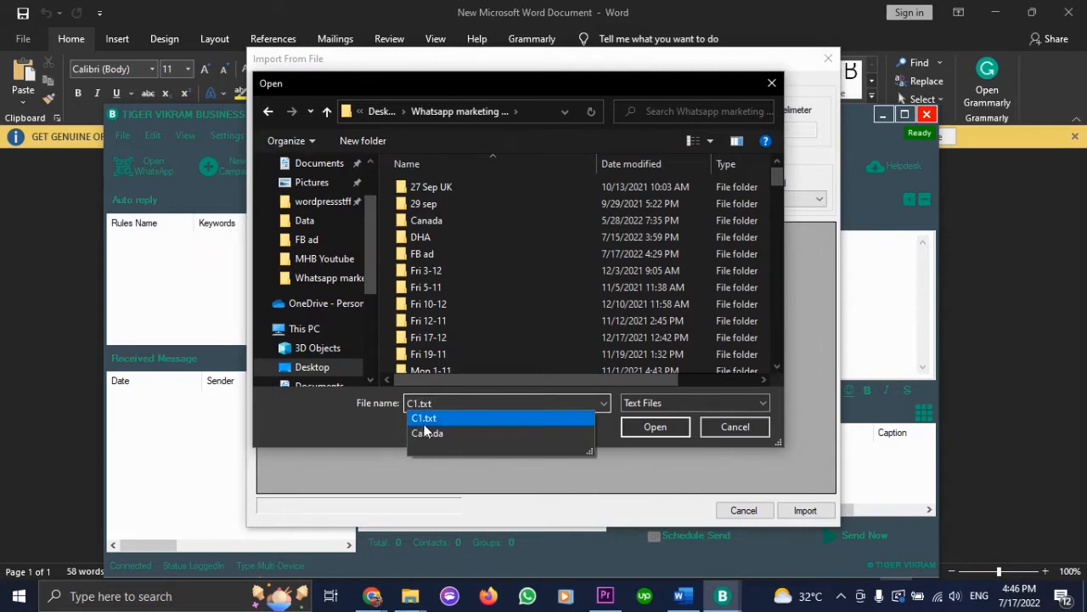
click(423, 417)
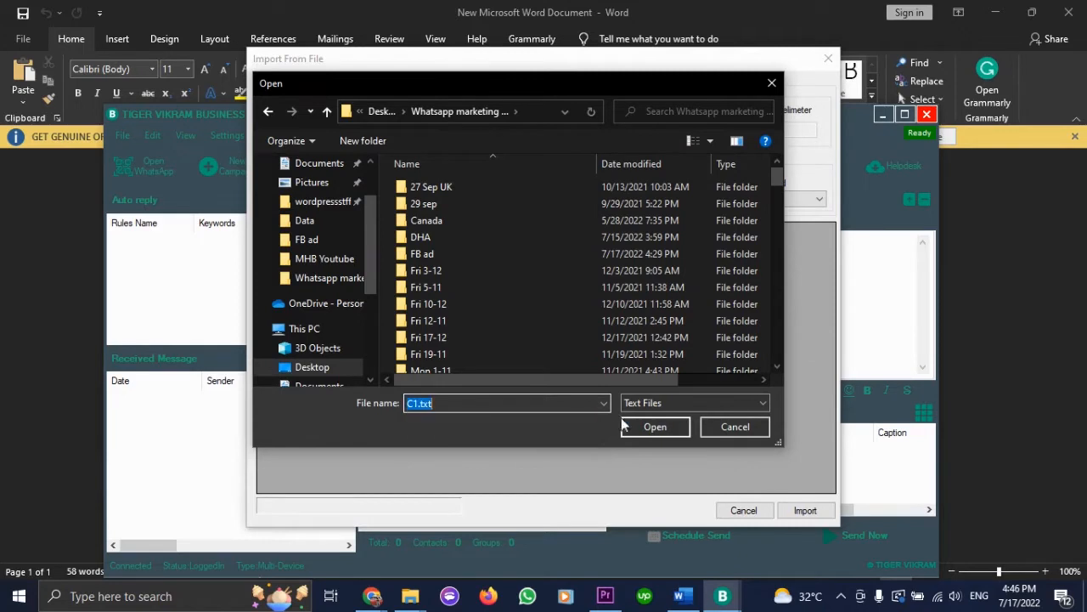
click(655, 427)
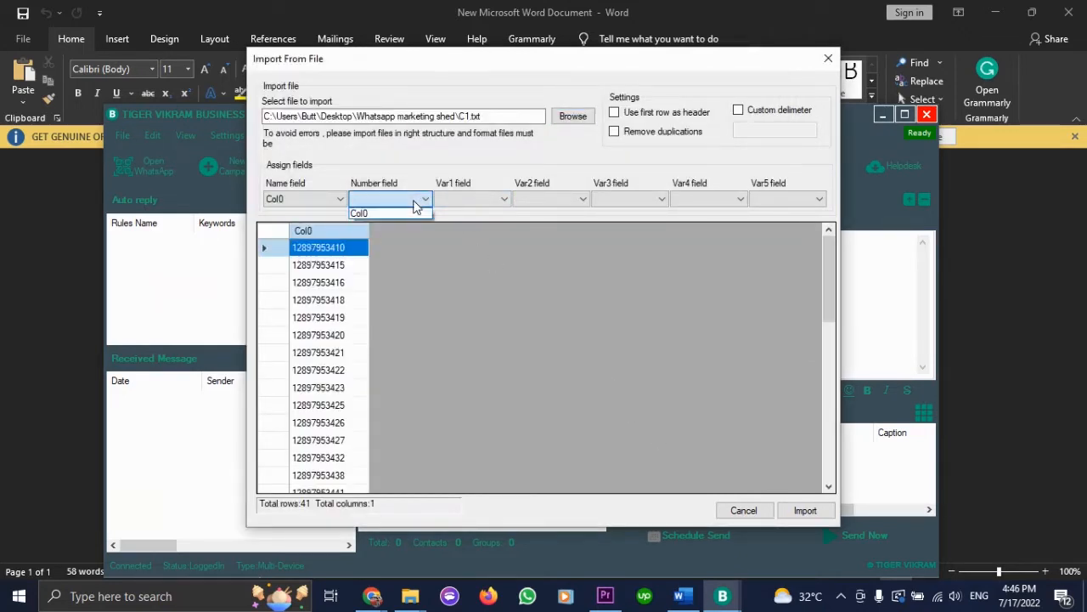
click(358, 213)
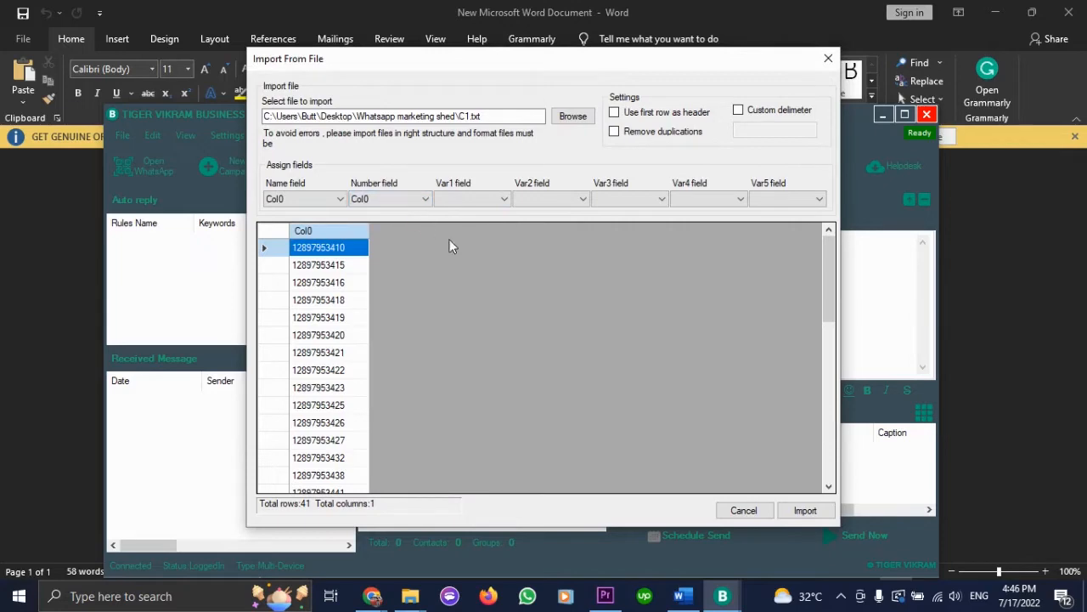
click(804, 510)
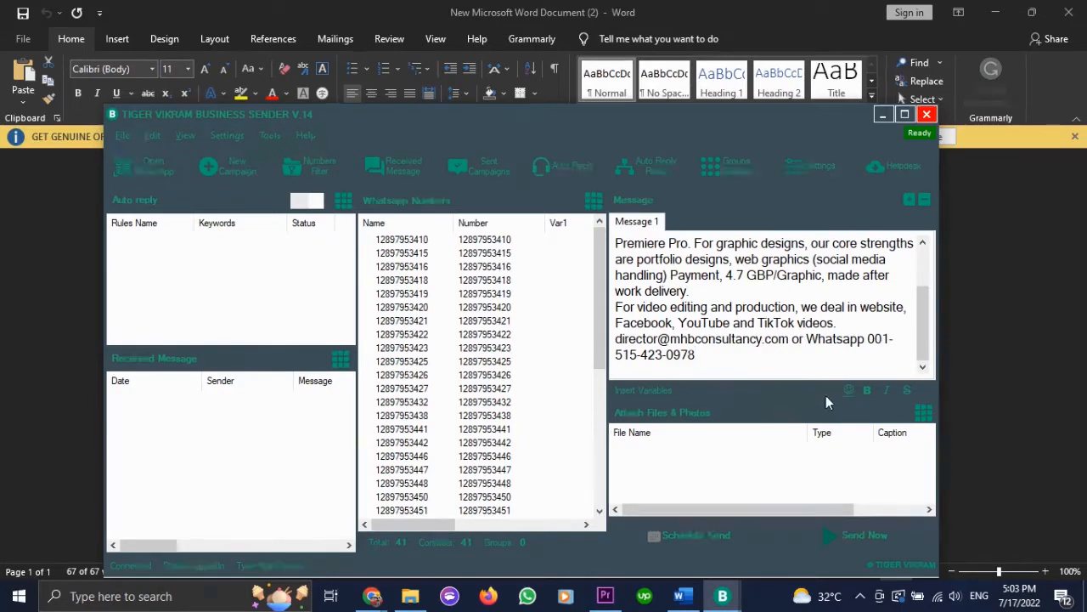
- Attach the image from MHB Consultancy > YT Marketing and send in Blind Mode
click(924, 412)
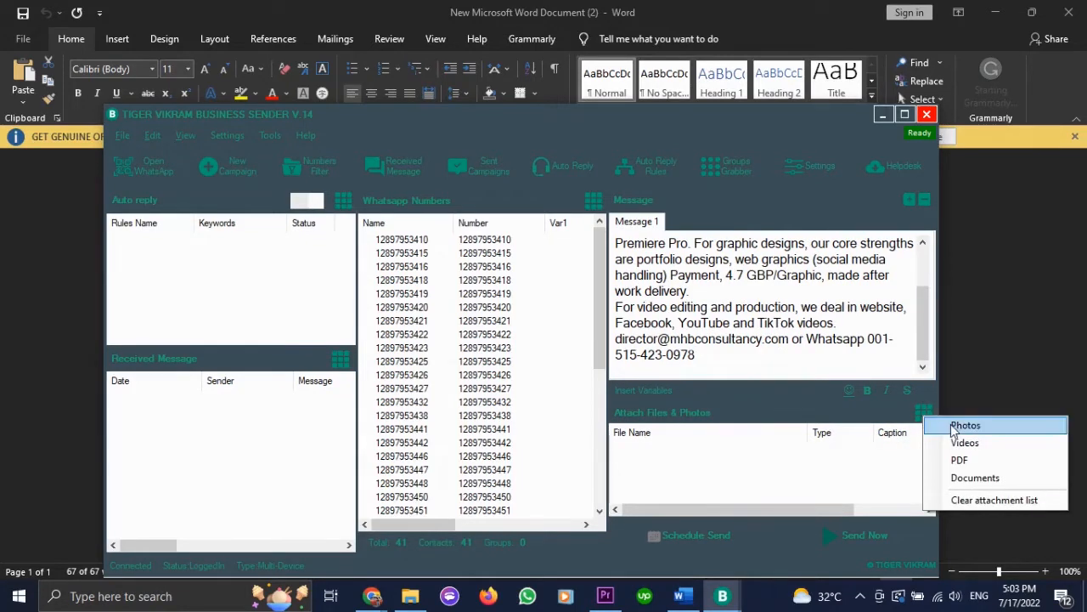
mouse_move(965, 442)
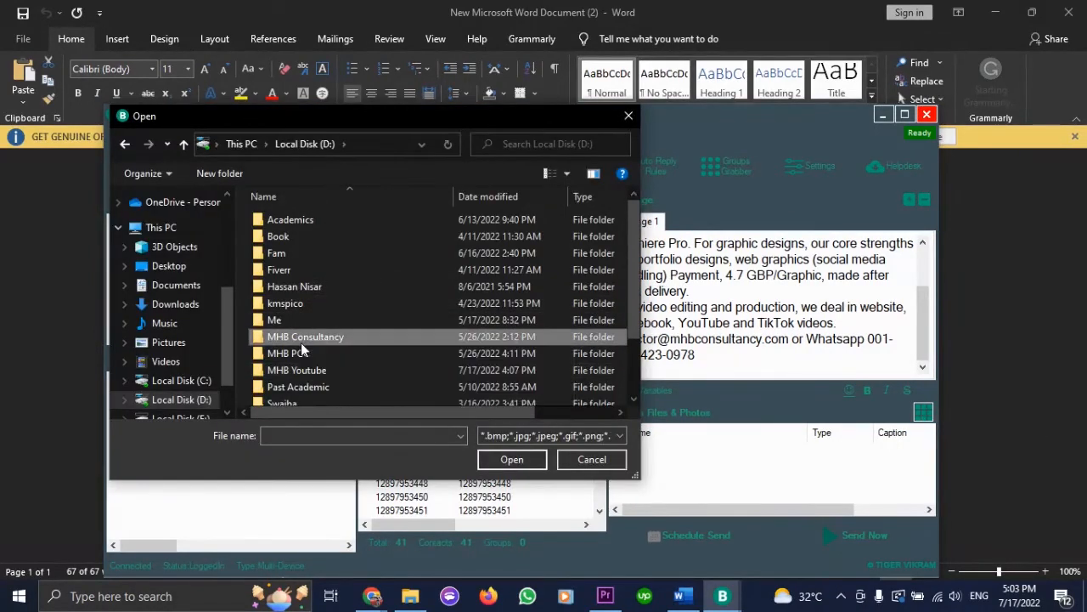
double_click(304, 336)
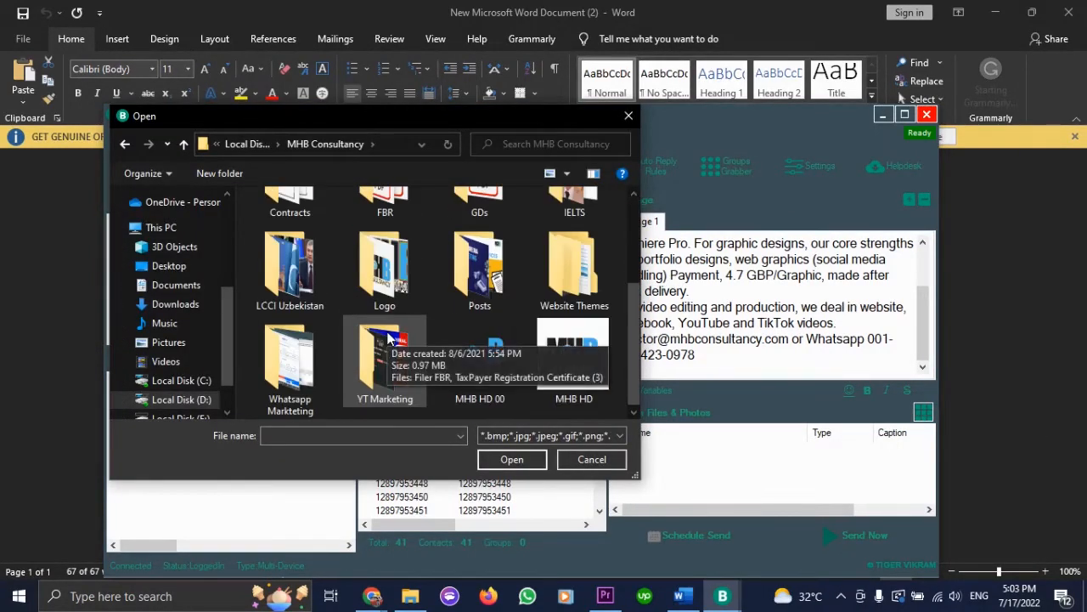
double_click(384, 361)
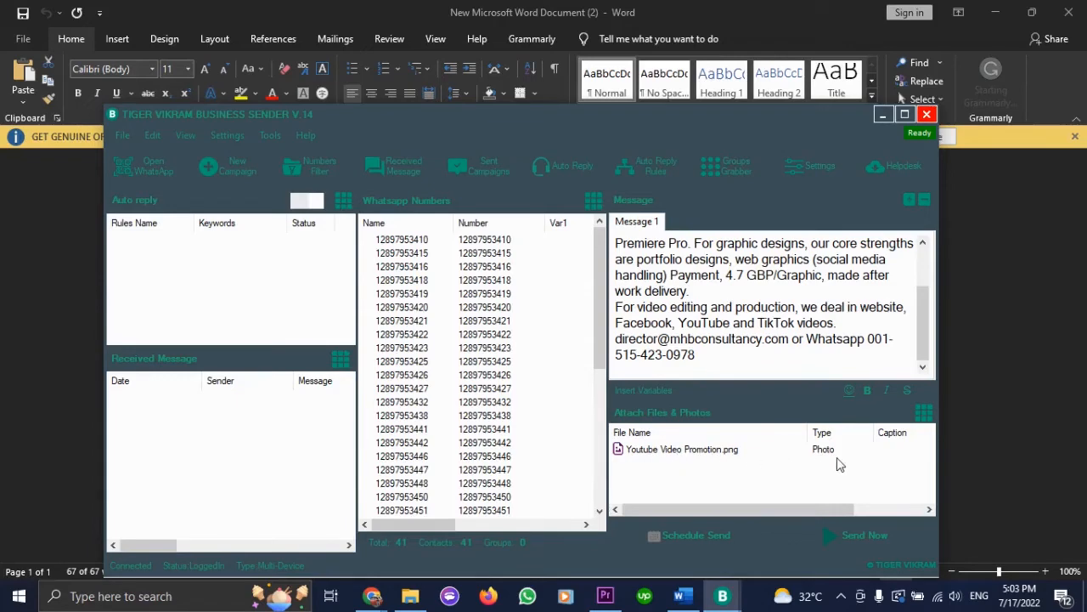
click(864, 534)
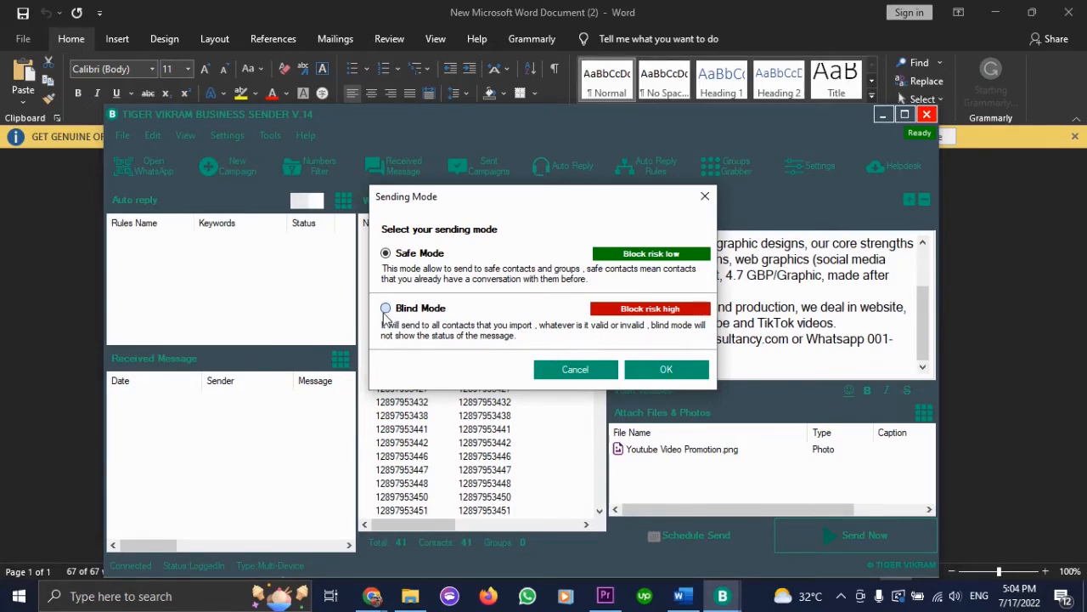
click(666, 369)
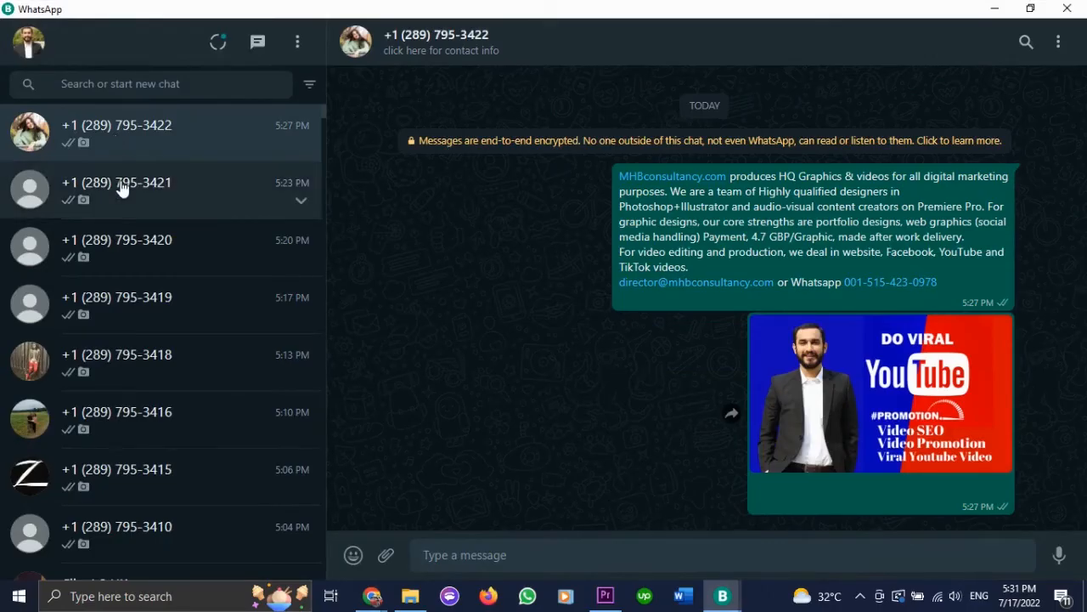
- Open two campaign chats to verify the promo text and image were delivered
click(116, 182)
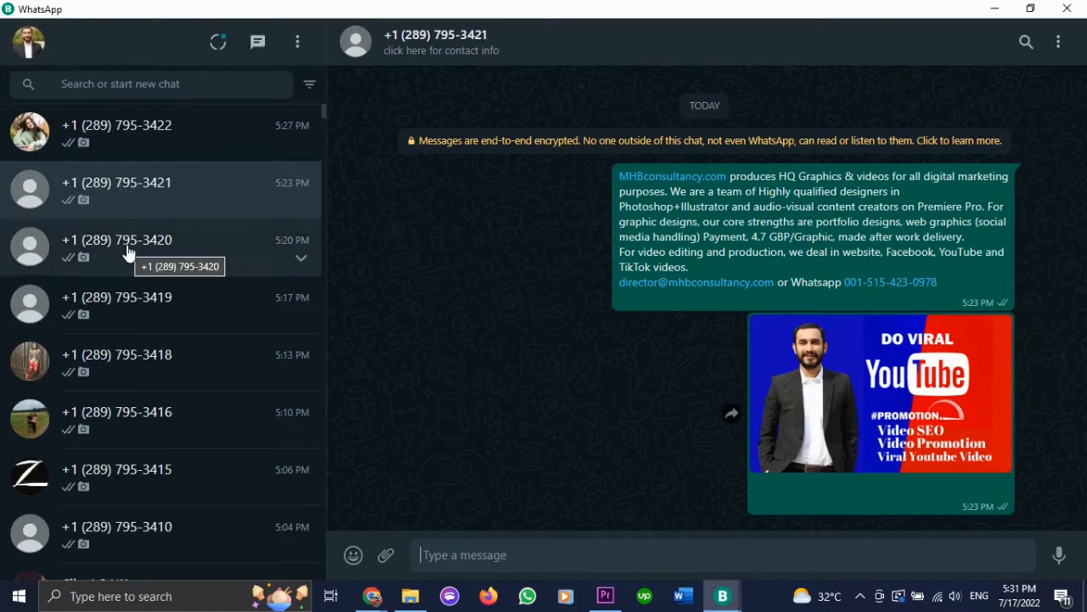
click(117, 239)
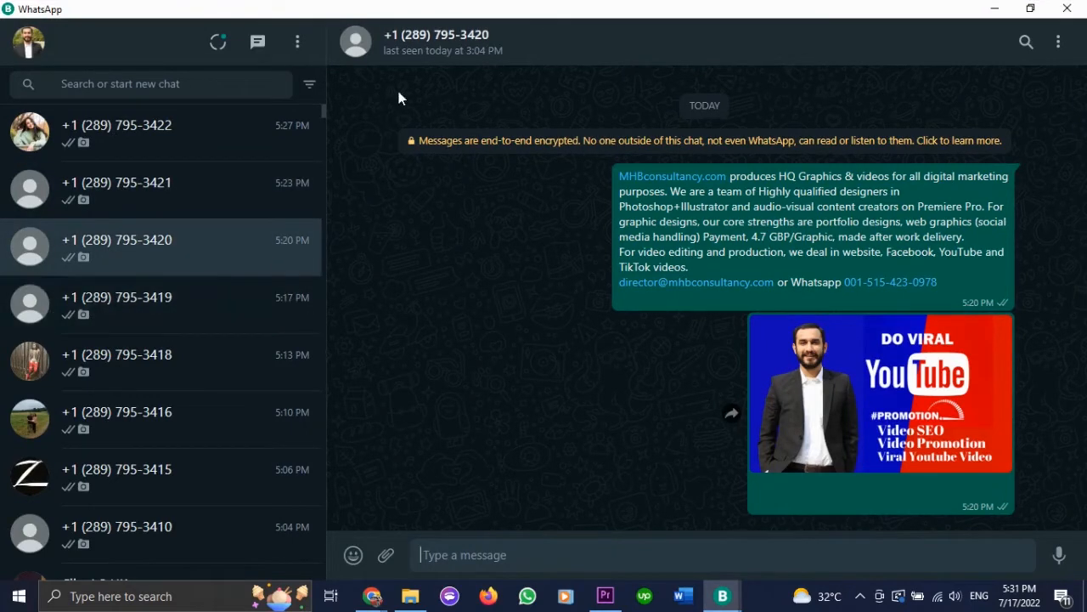
scroll(down, 3)
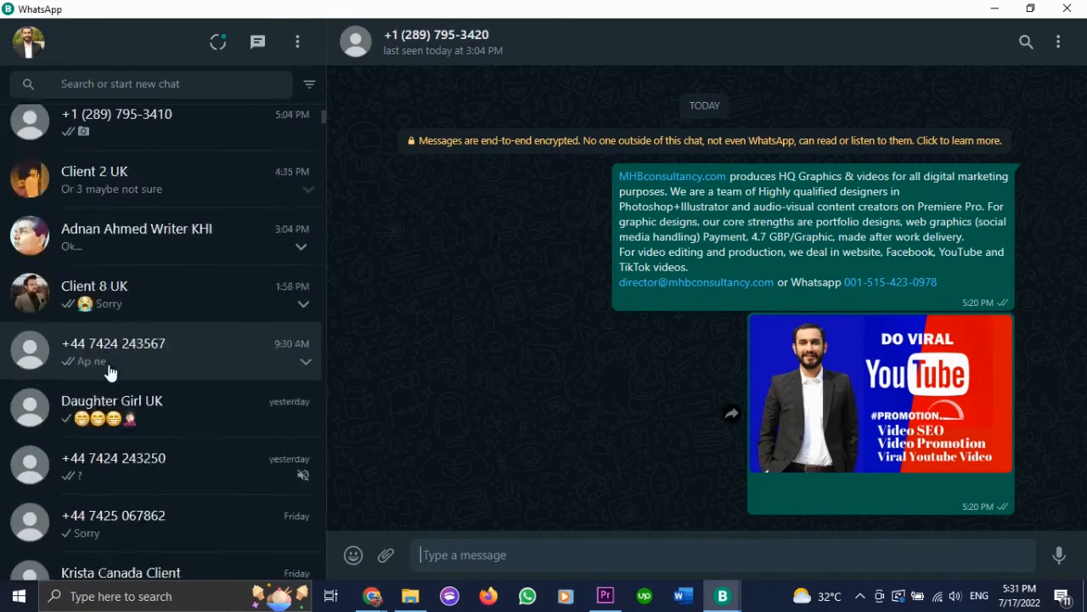
scroll(down, 3)
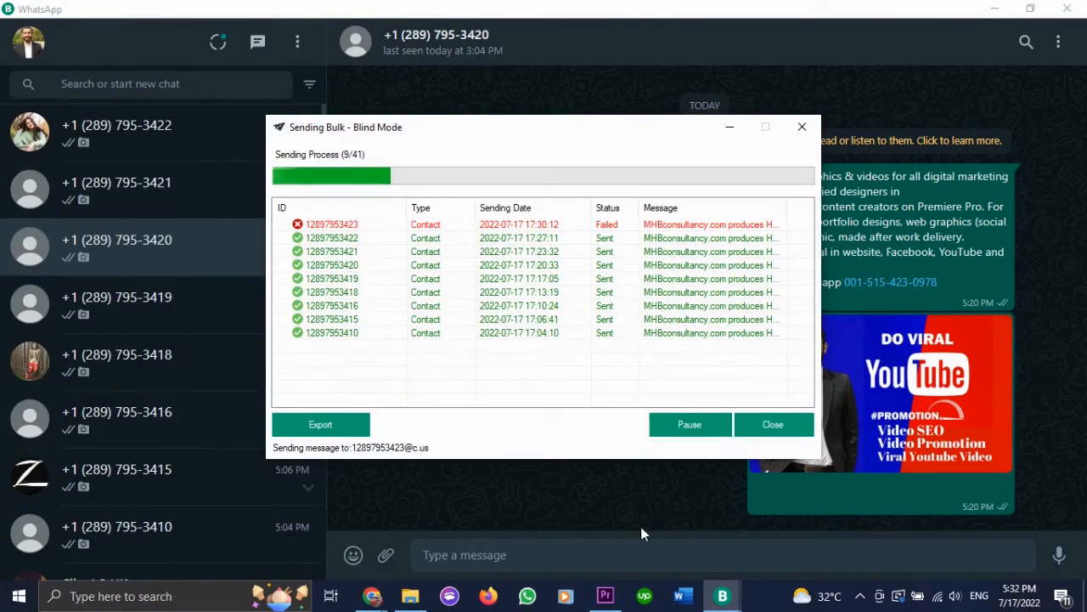
mouse_move(233, 342)
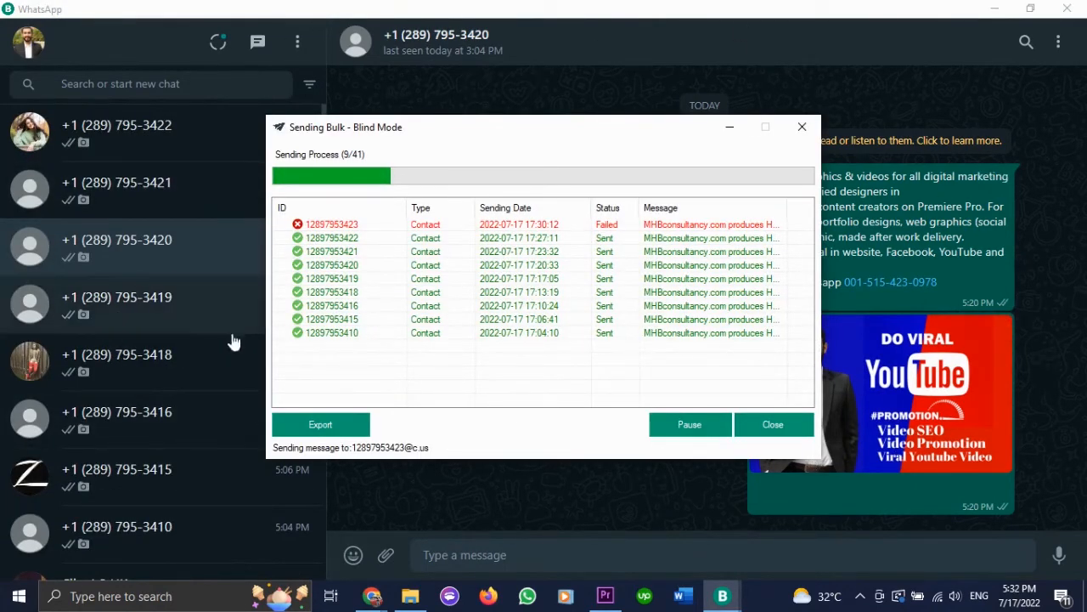